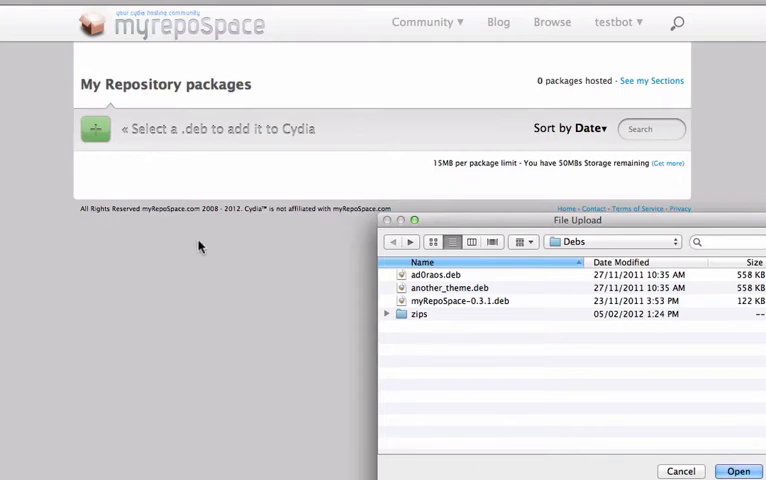
mouse_move(172, 202)
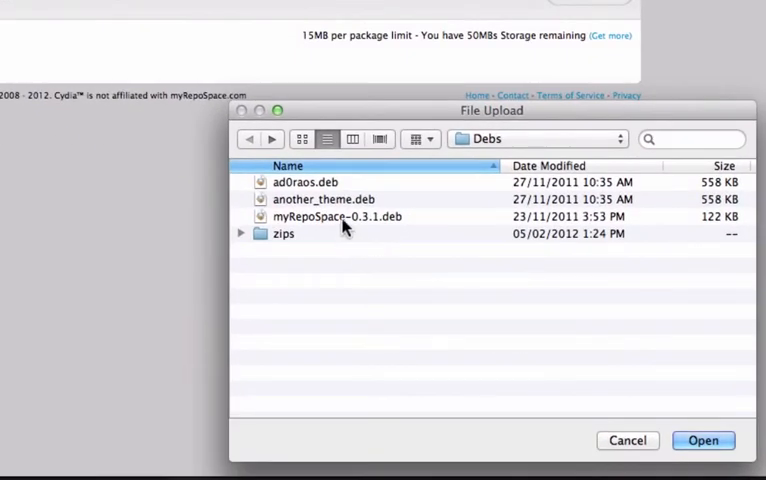
- Select all three .deb packages in the Debs folder, starting from myRepoSpace-0.3.1.deb
left_click(336, 216)
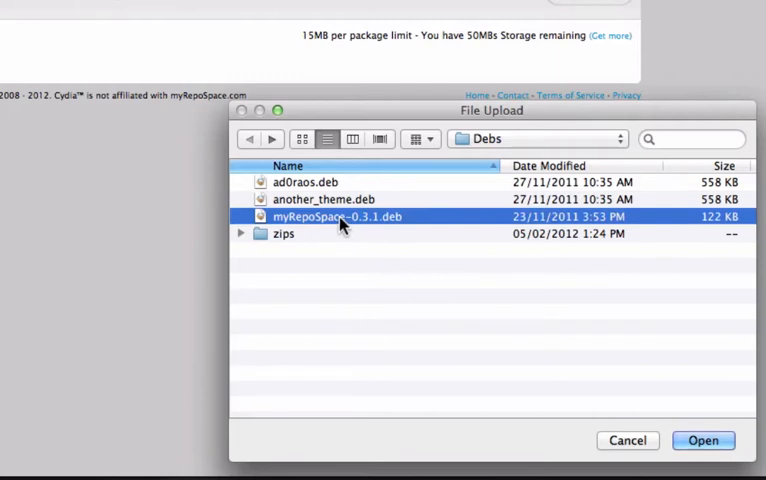
left_click(302, 182)
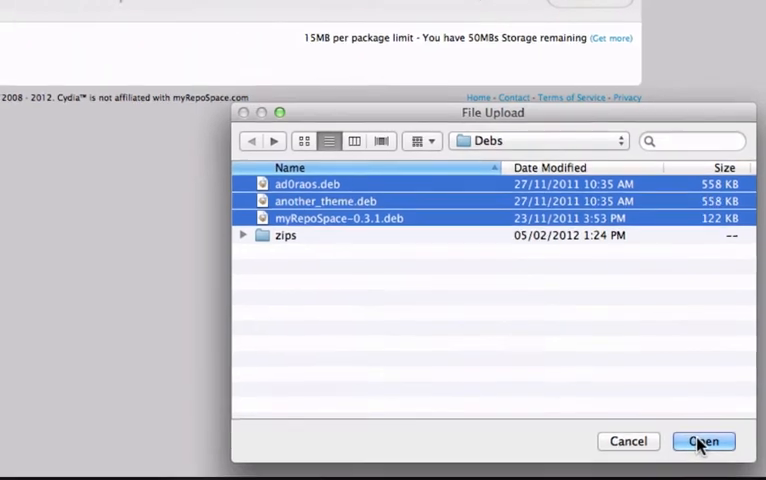
- Upload the three packages and dismiss the 'Package(s) added to your cydia' notice
left_click(704, 440)
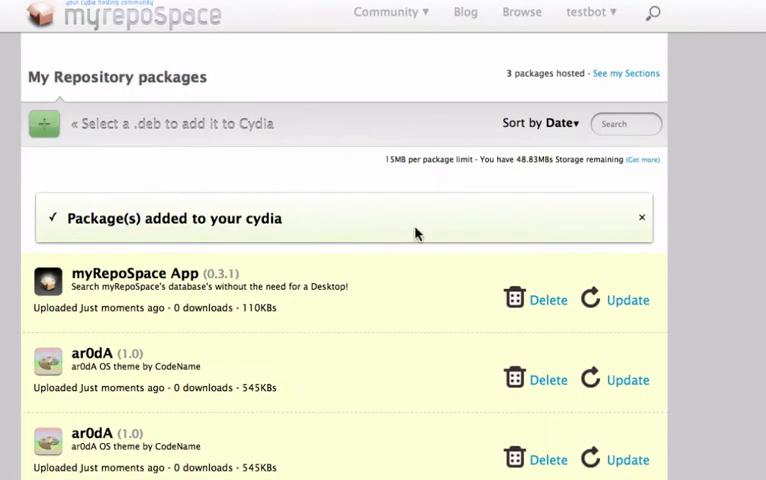
left_click(642, 216)
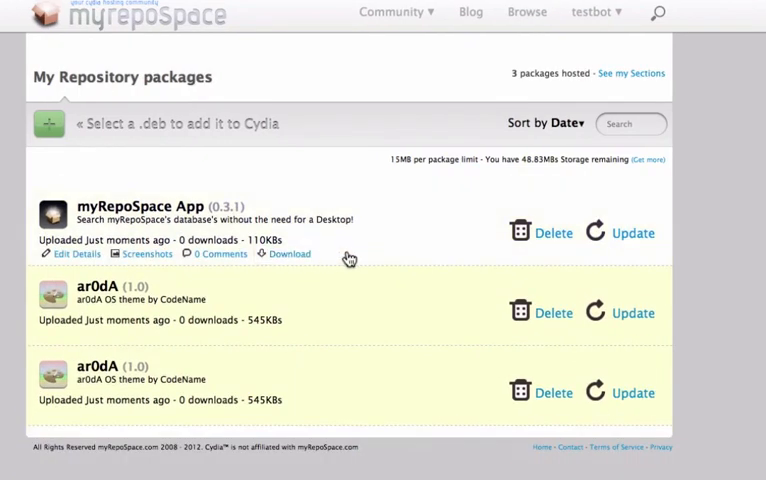